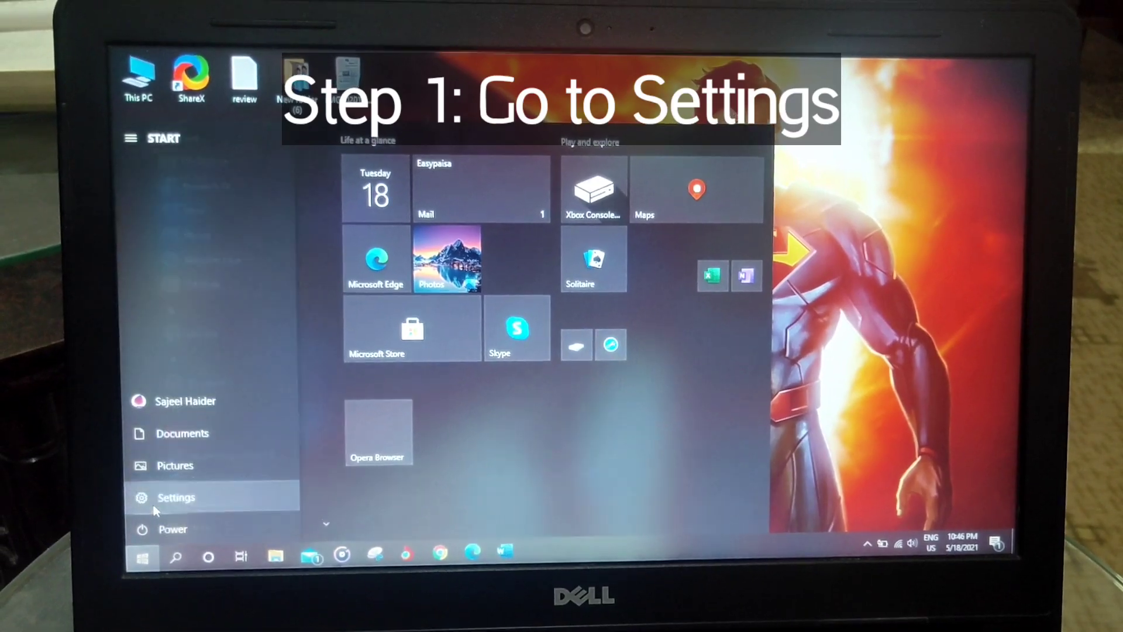
Step: Launch Windows Settings from the Start menu
{"action": "left_click", "coordinate": [175, 497]}
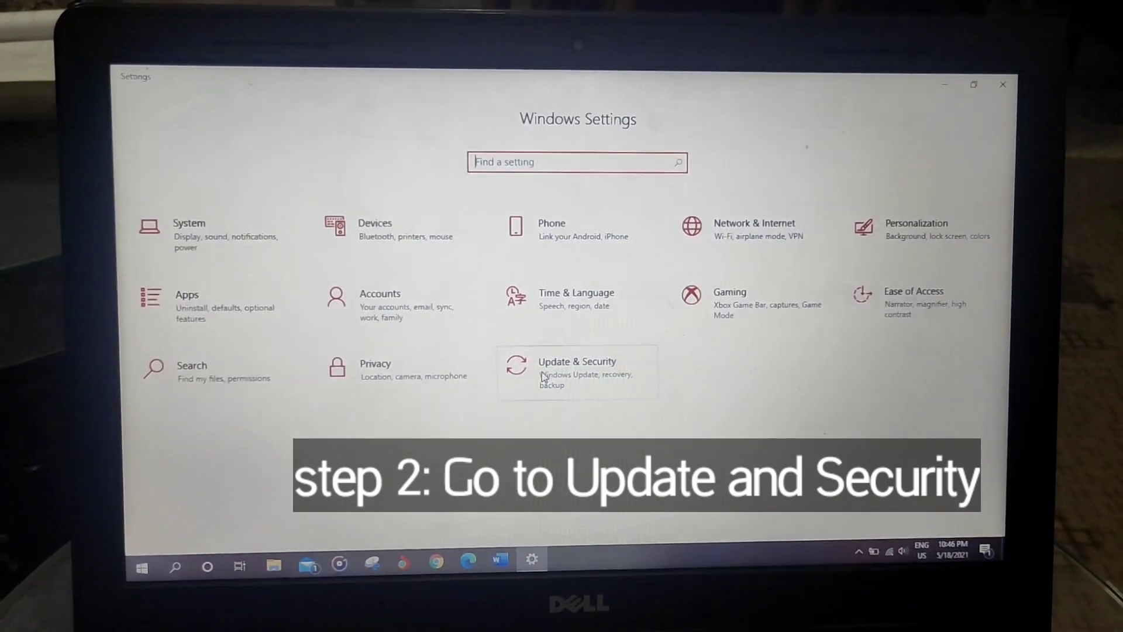
Step: From Update & Security > Recovery, restart the PC into Advanced startup
{"action": "left_click", "coordinate": [576, 371]}
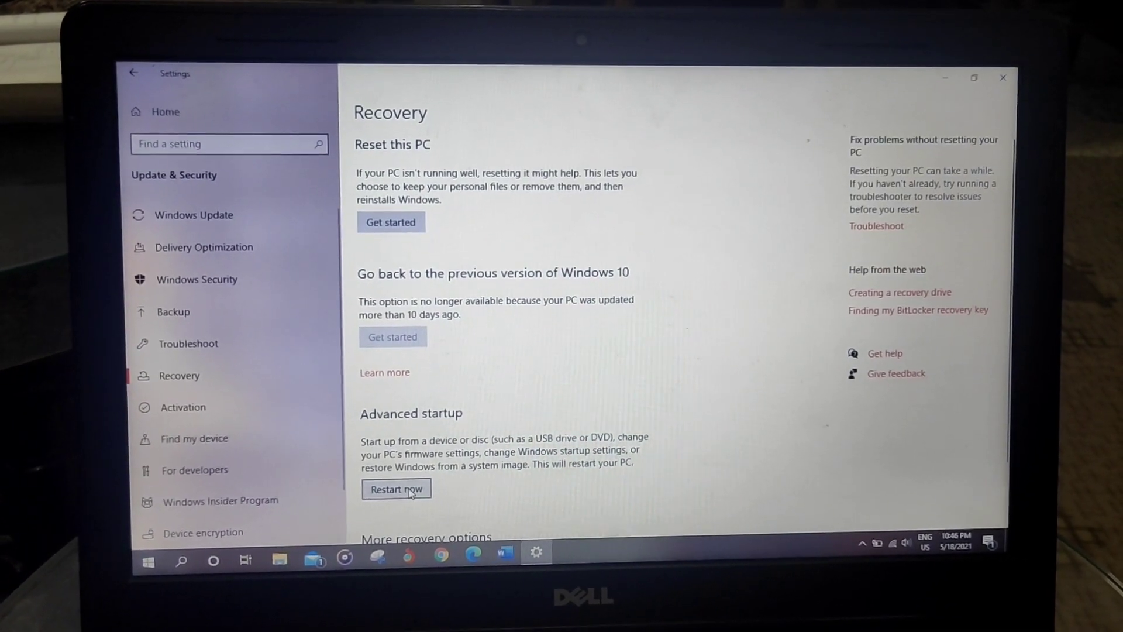
{"action": "left_click", "coordinate": [395, 489]}
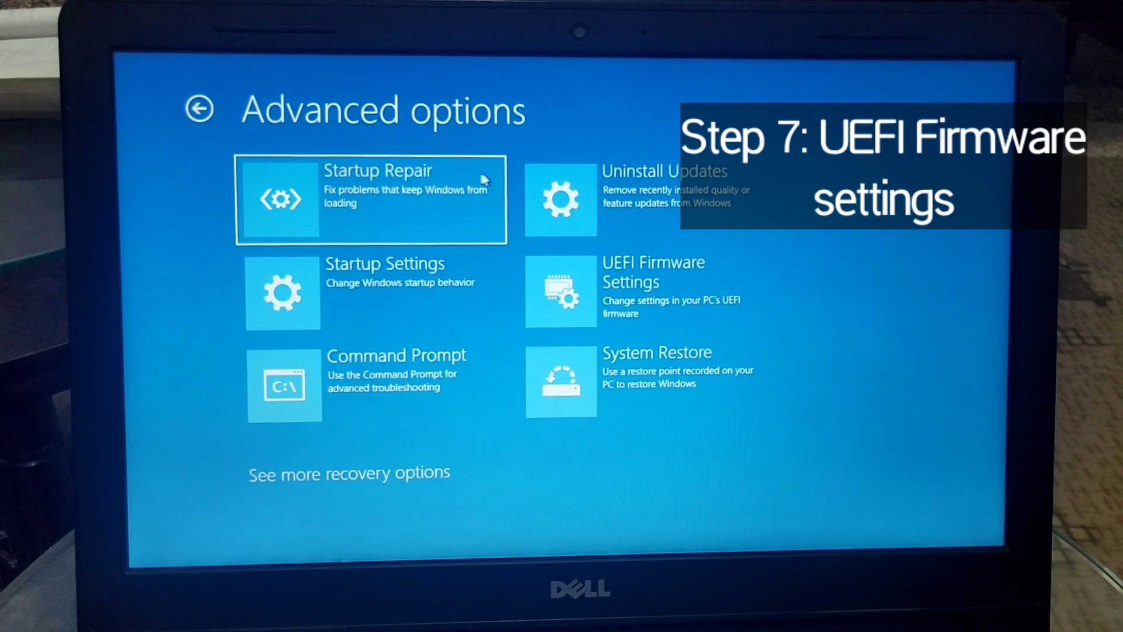
{"action": "mouse_move", "coordinate": [561, 285]}
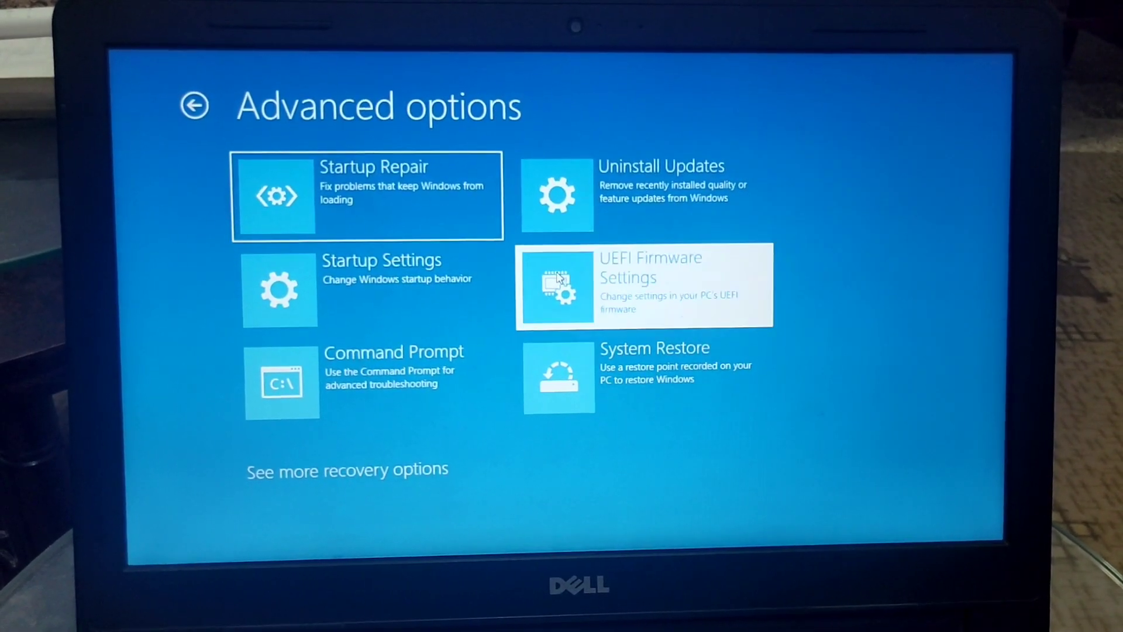
Step: Choose UEFI Firmware Settings so the PC reboots into the Dell BIOS
{"action": "left_click", "coordinate": [642, 285]}
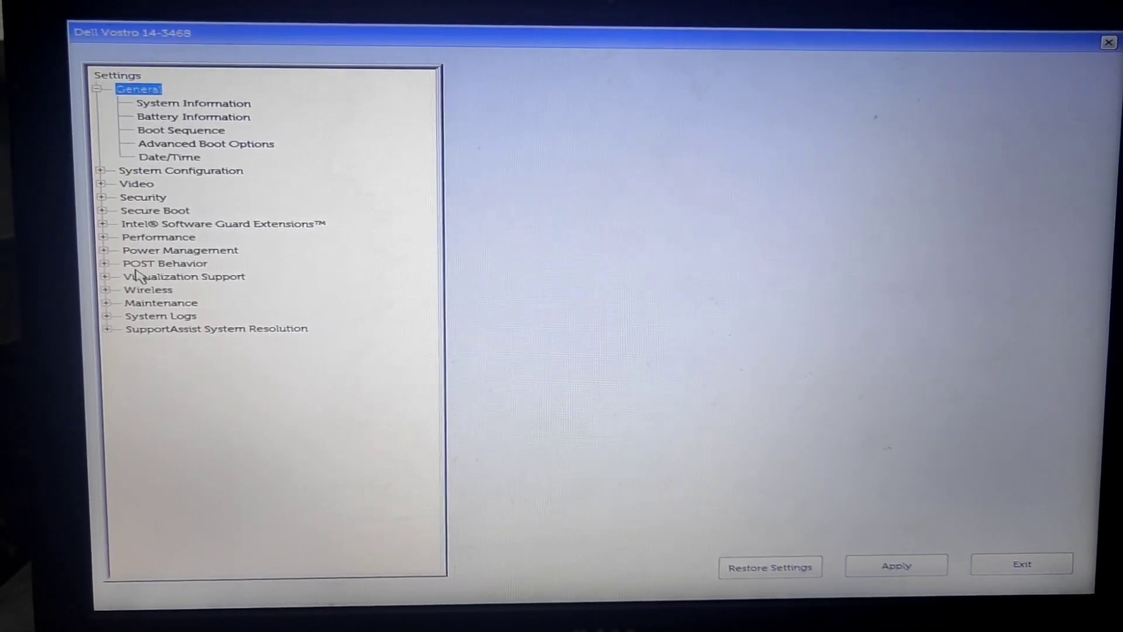
Step: Under Virtualization Support, enable Intel Virtualization Technology
{"action": "left_click", "coordinate": [110, 277]}
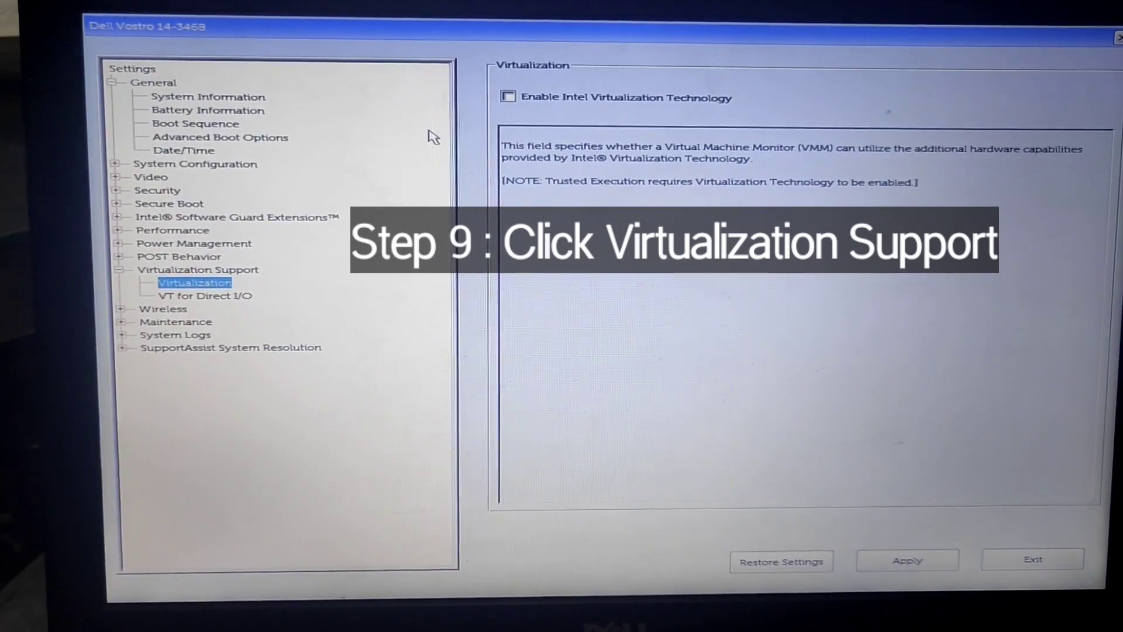
{"action": "left_click", "coordinate": [510, 96]}
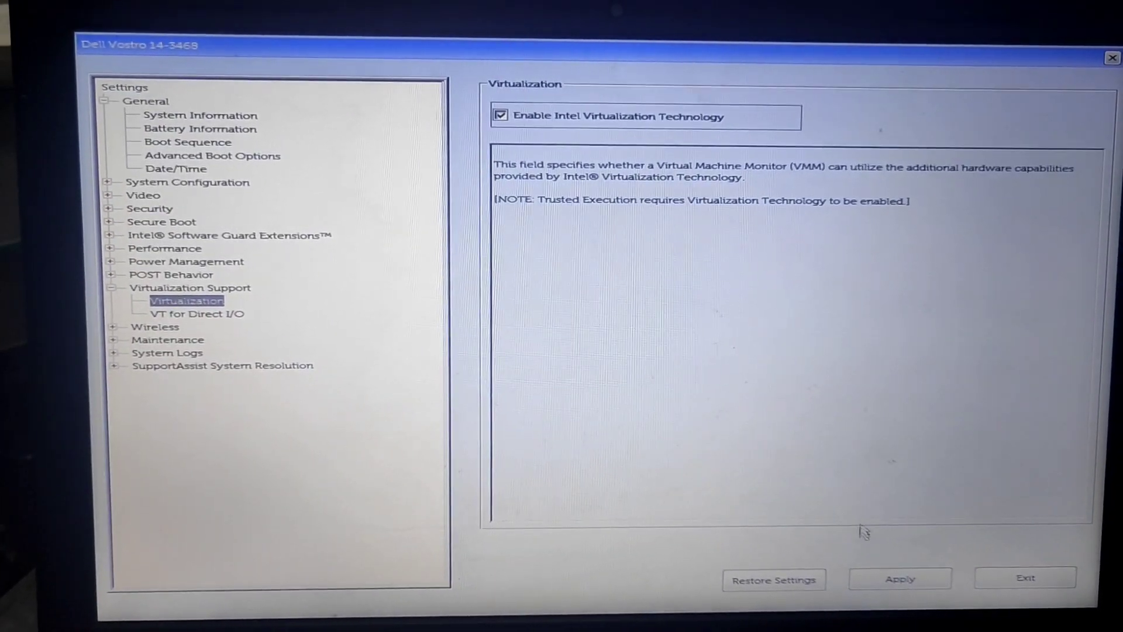
Step: Apply the change saved as Custom User Settings, then exit the BIOS to reboot
{"action": "left_click", "coordinate": [900, 578]}
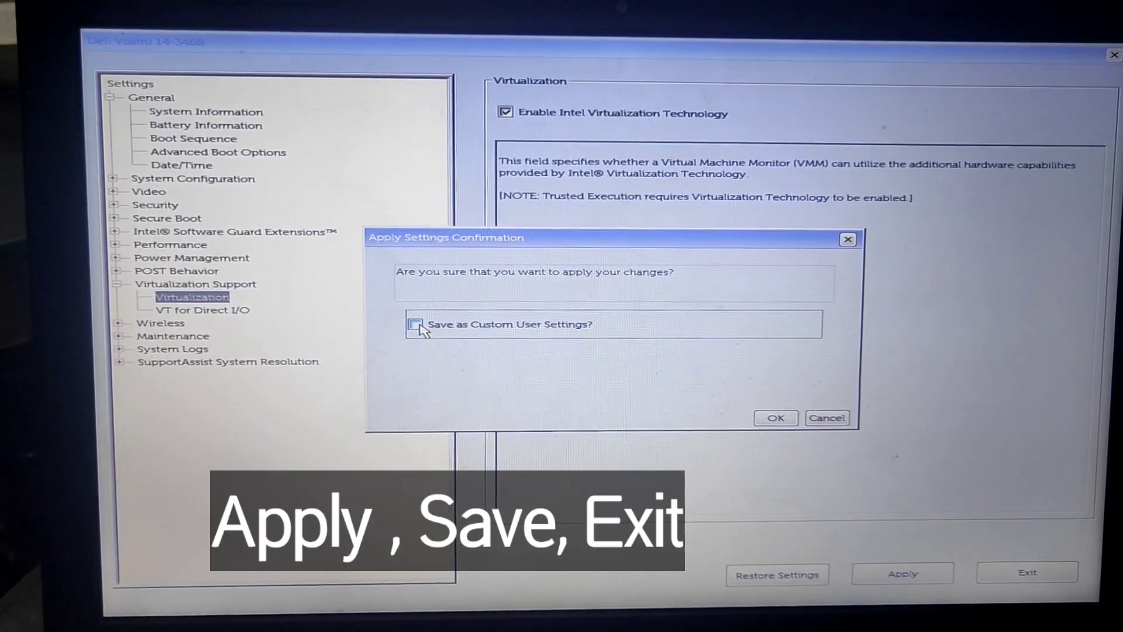
{"action": "left_click", "coordinate": [416, 326]}
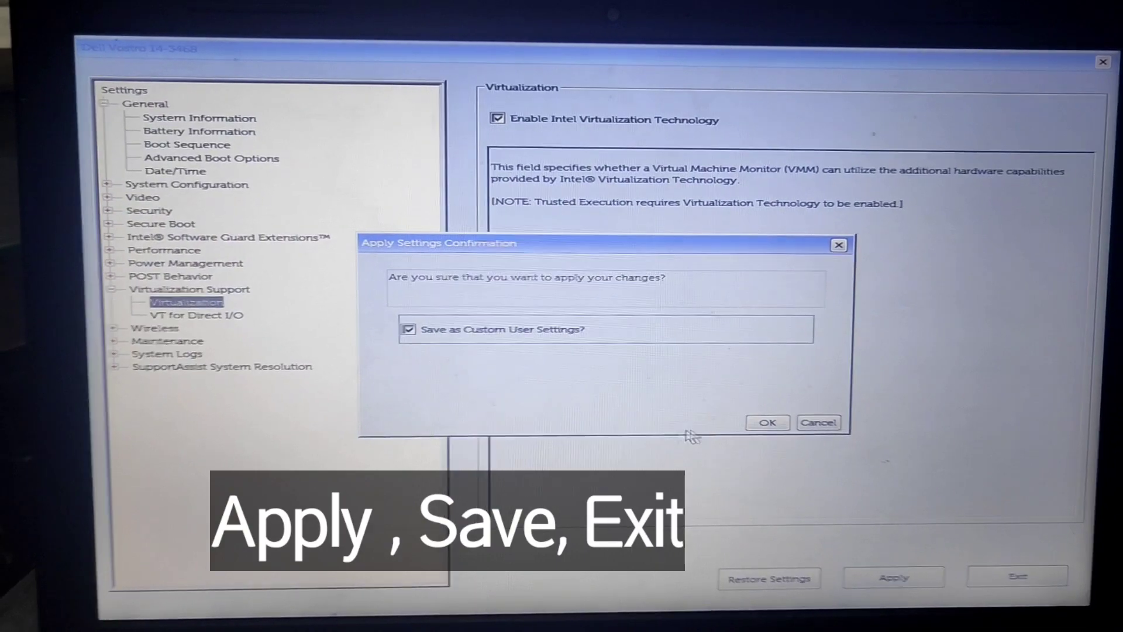
{"action": "left_click", "coordinate": [768, 422]}
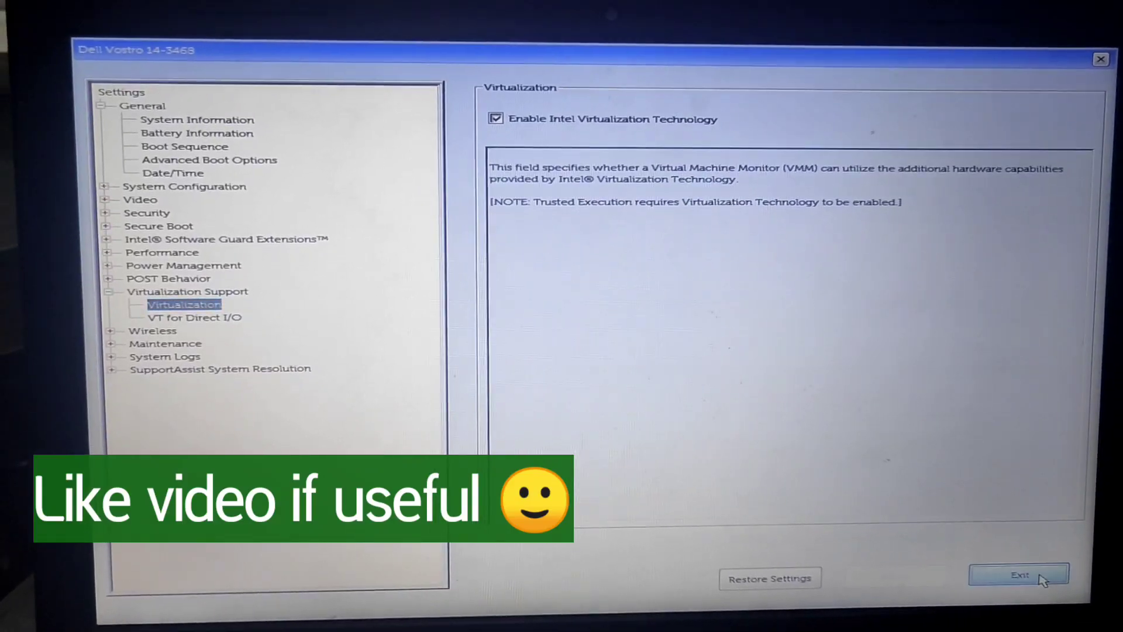
{"action": "left_click", "coordinate": [1020, 575]}
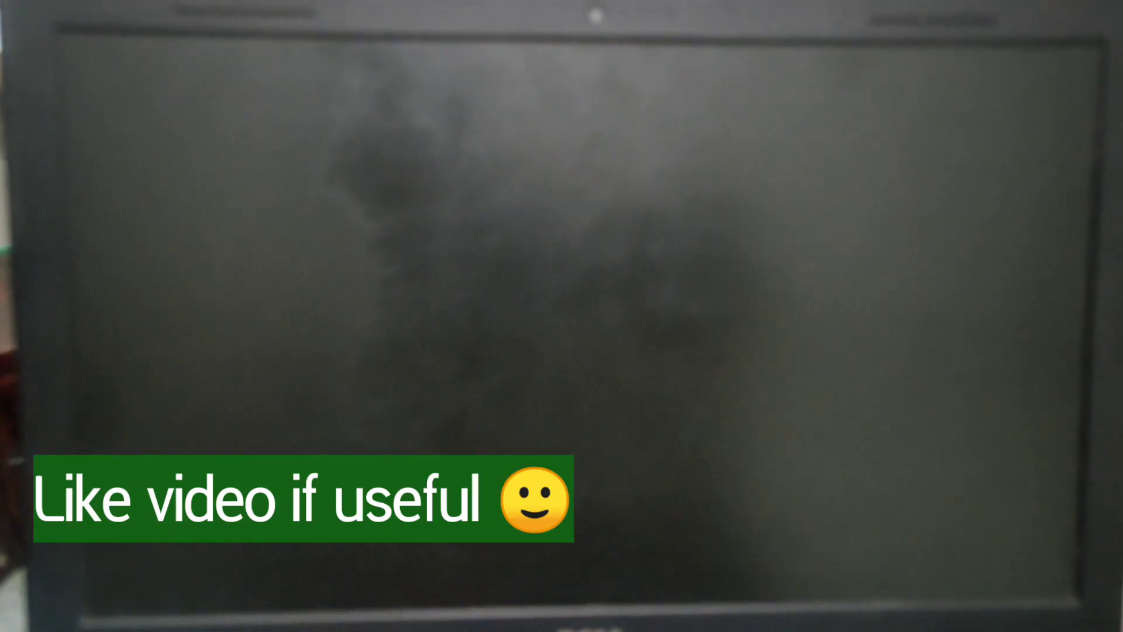